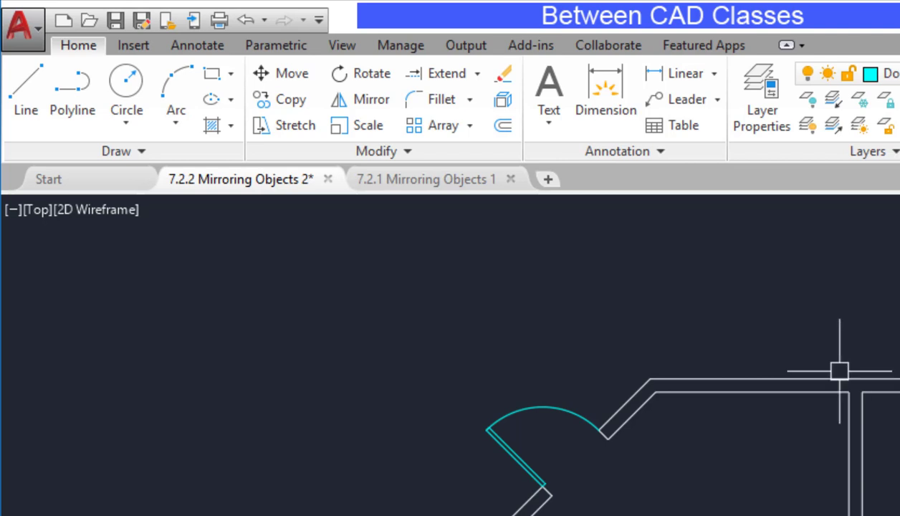
Start the Mirror command from the Modify panel with the whole floor plan in view
left_click(360, 99)
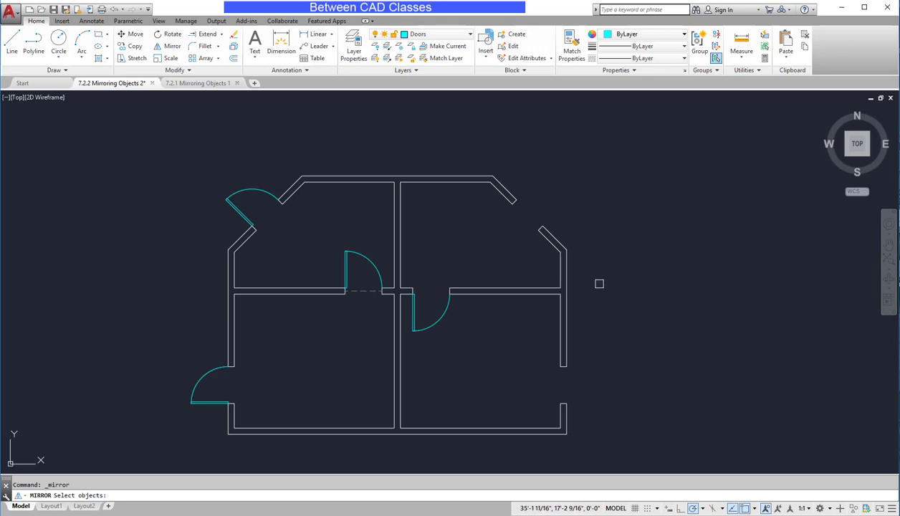
Mirror the two left exterior doors across the top wall's midpoint line, keeping the originals
left_click(246, 215)
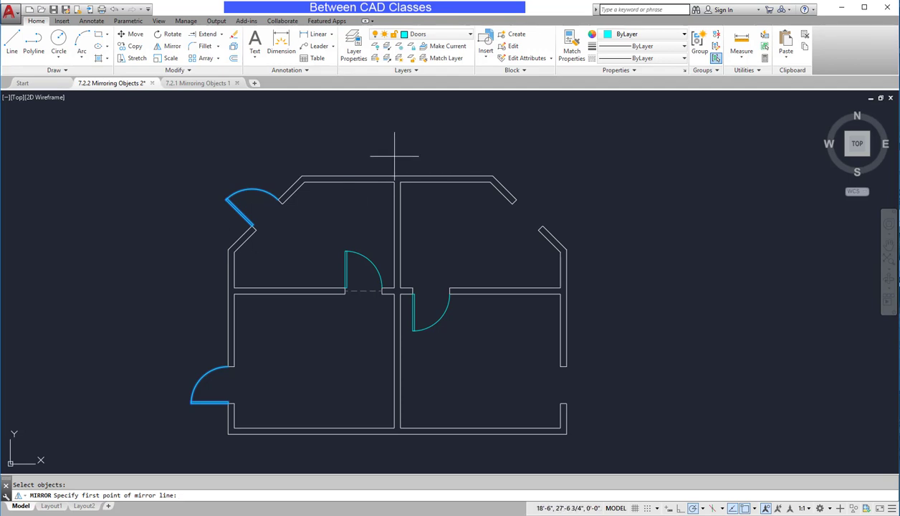
mouse_move(399, 178)
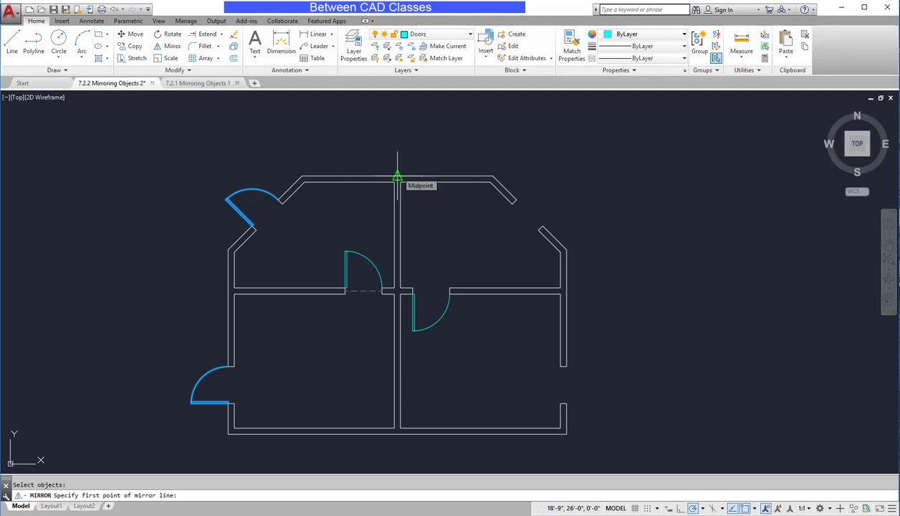
left_click(394, 427)
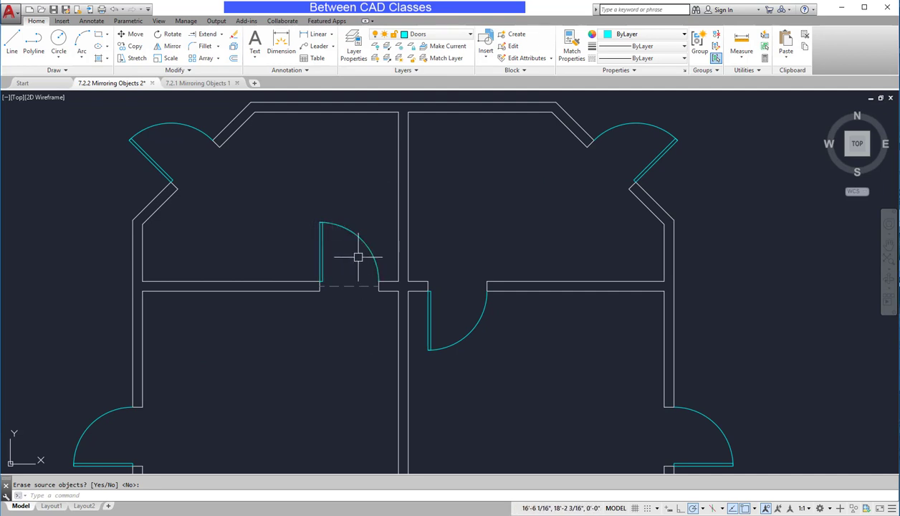
mouse_move(351, 270)
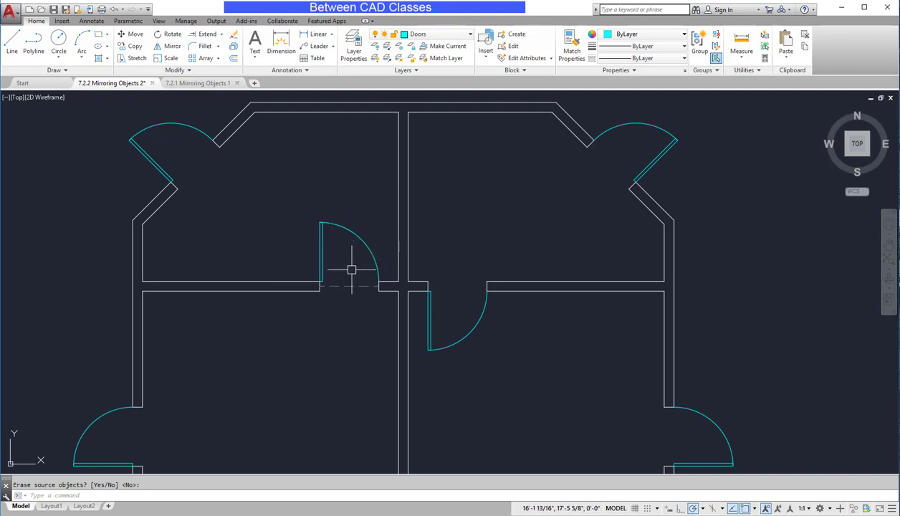
mouse_move(347, 300)
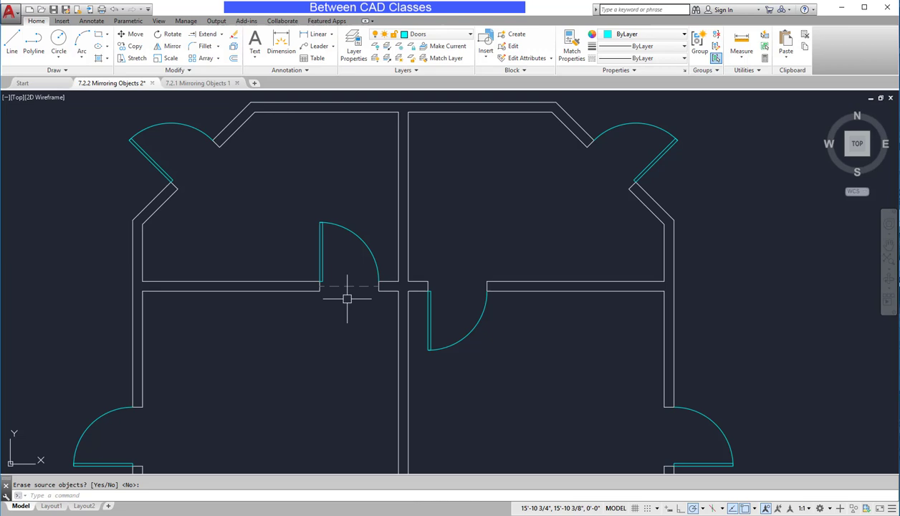
mouse_move(347, 310)
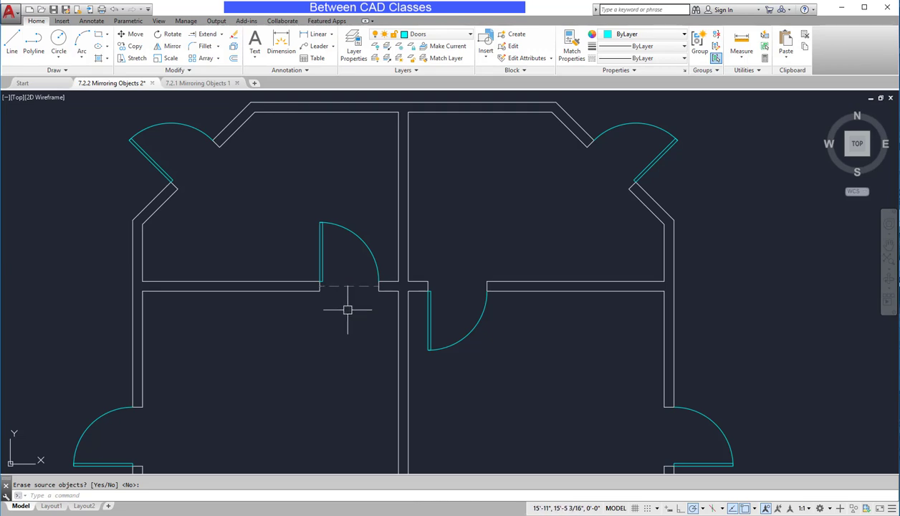
Mirror the upper-left interior door across a vertical line through its centre, erasing the source (Y)
left_click(171, 45)
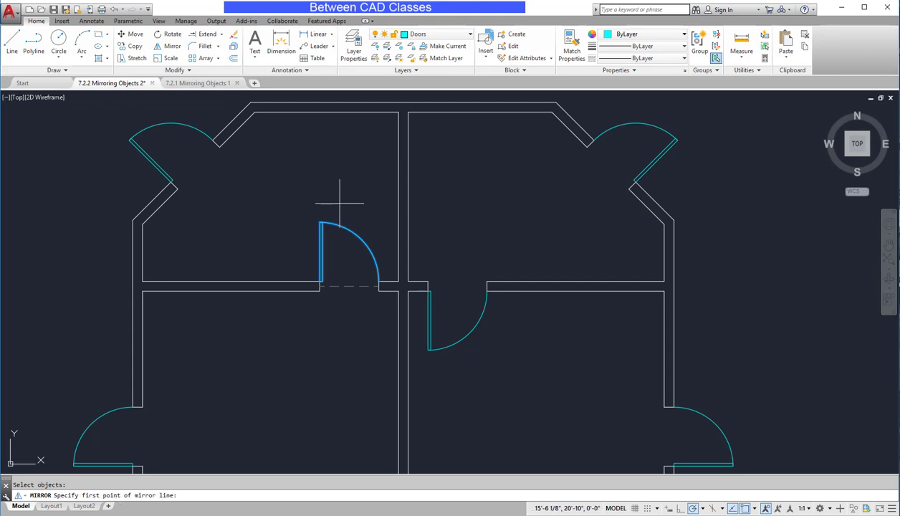
mouse_move(347, 287)
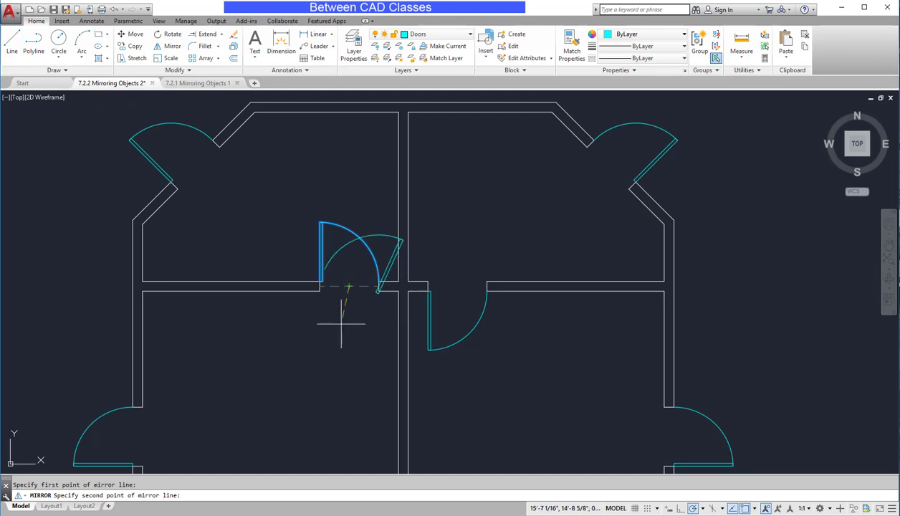
mouse_move(350, 330)
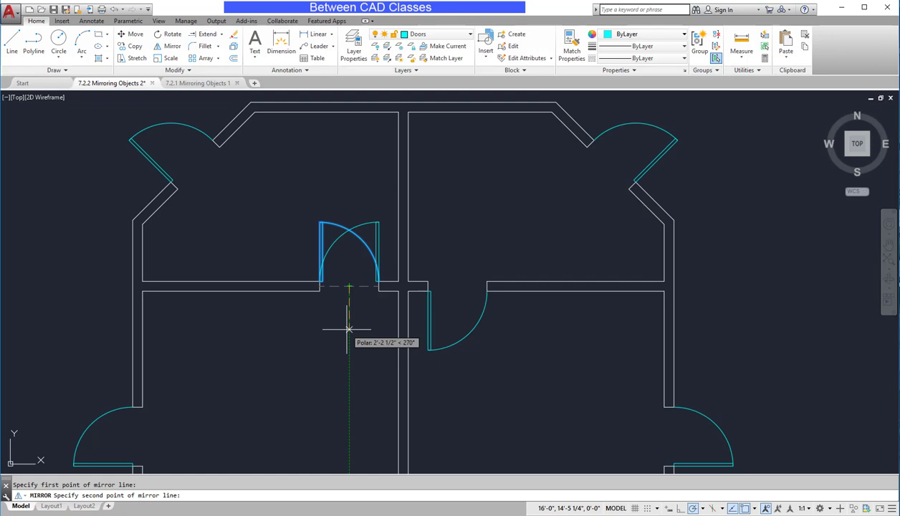
left_click(349, 328)
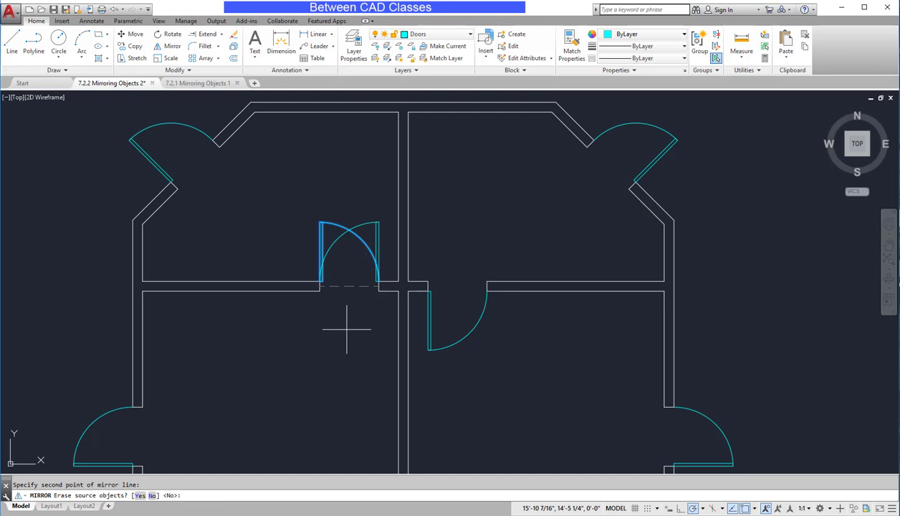
type("Y")
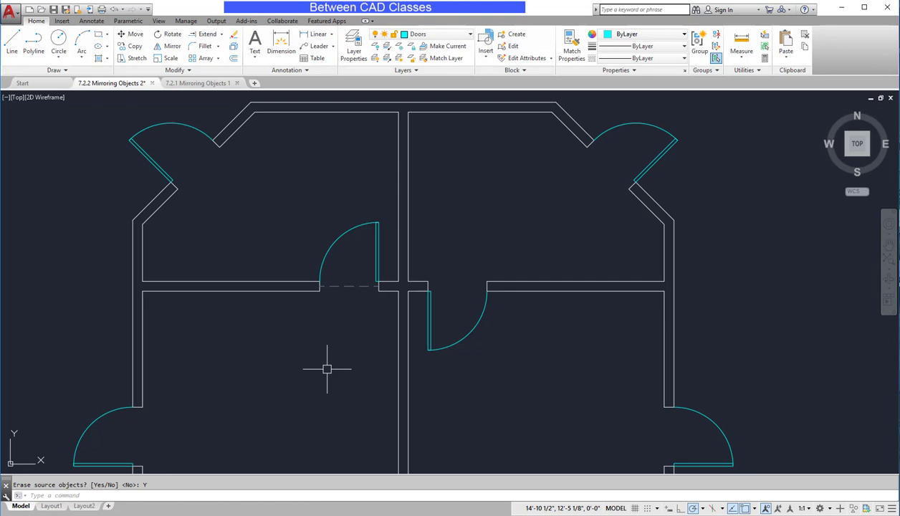
mouse_move(332, 356)
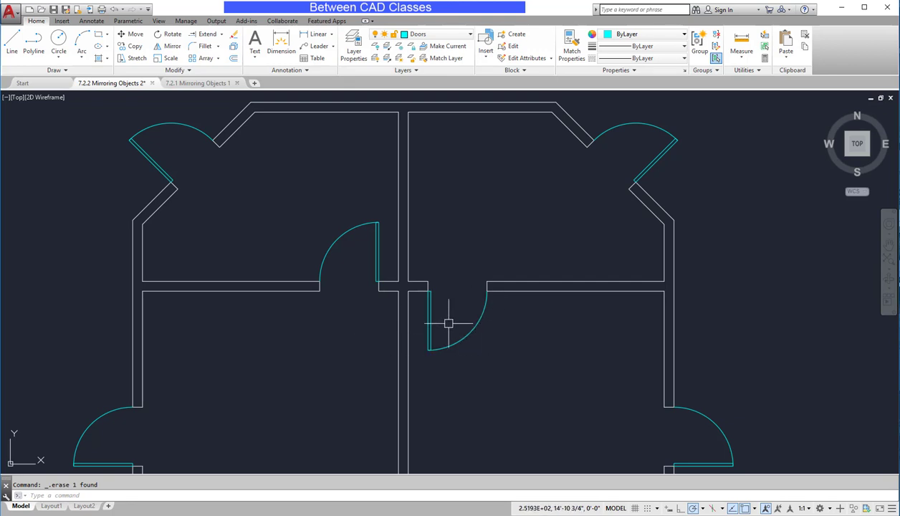
mouse_move(436, 236)
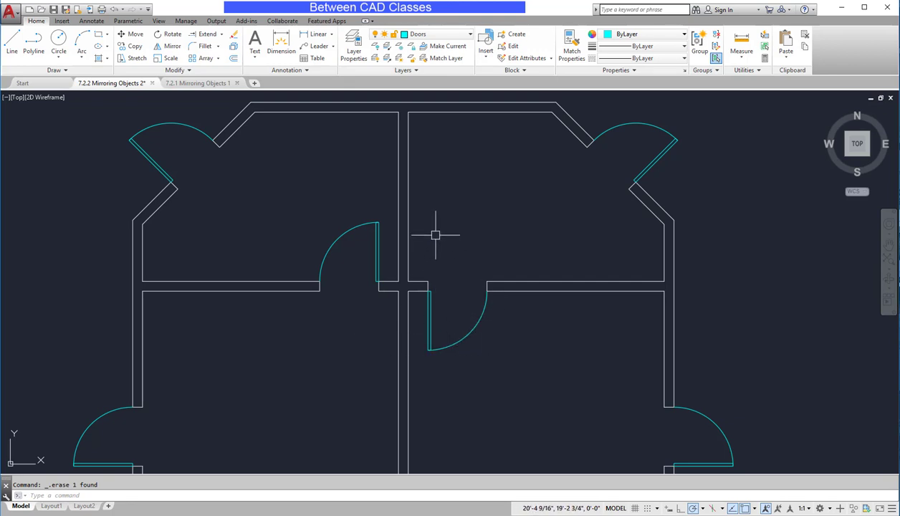
mouse_move(445, 267)
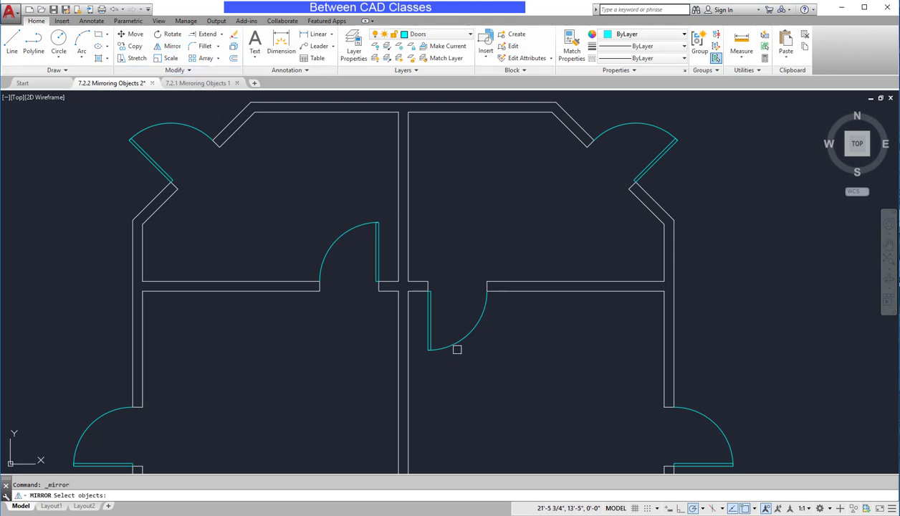
Select the lower-right interior door and start its horizontal mirror line at the wall corner
left_click(458, 350)
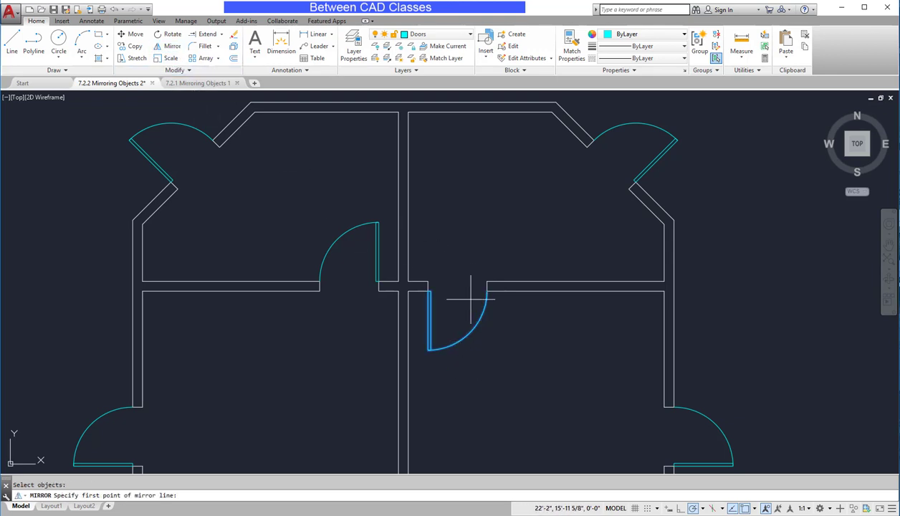
mouse_move(428, 287)
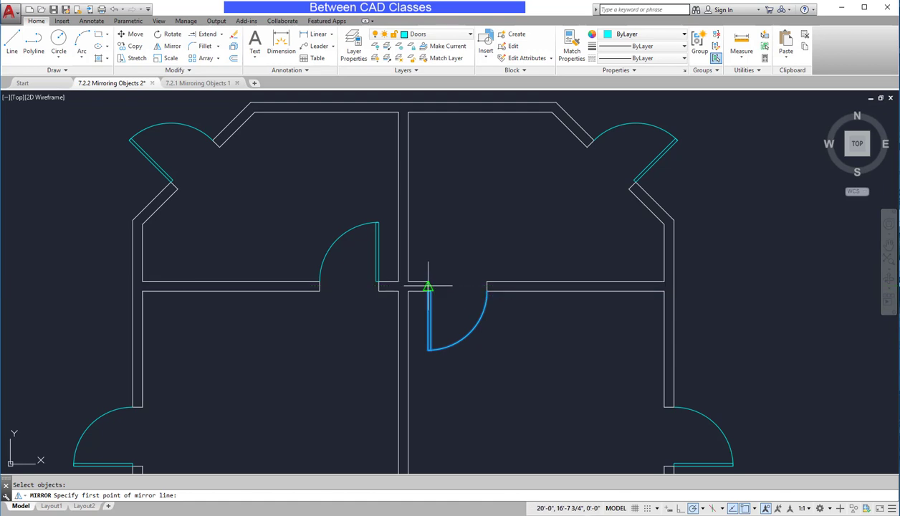
left_click(427, 286)
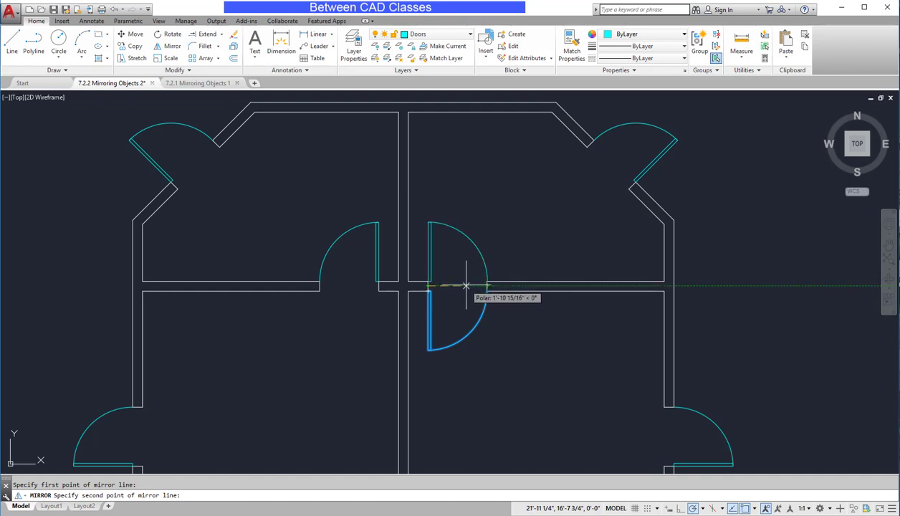
mouse_move(466, 285)
type("Y")
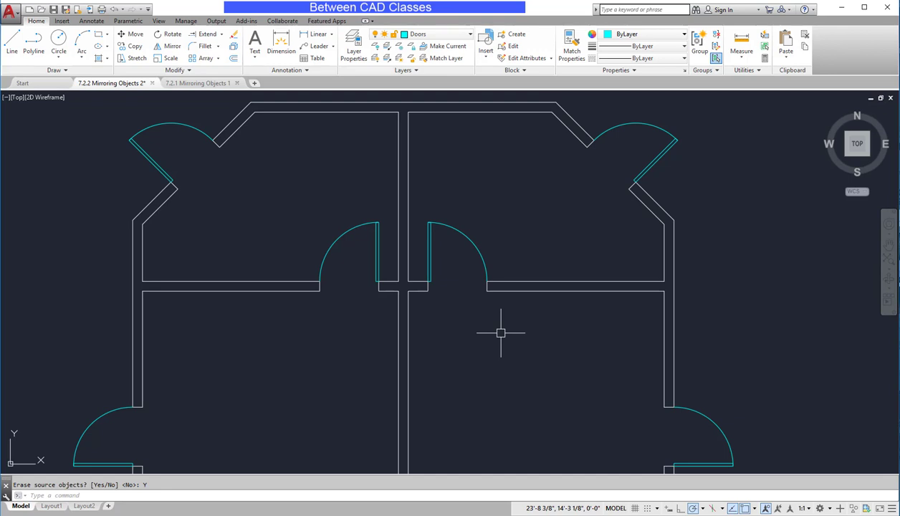
mouse_move(459, 186)
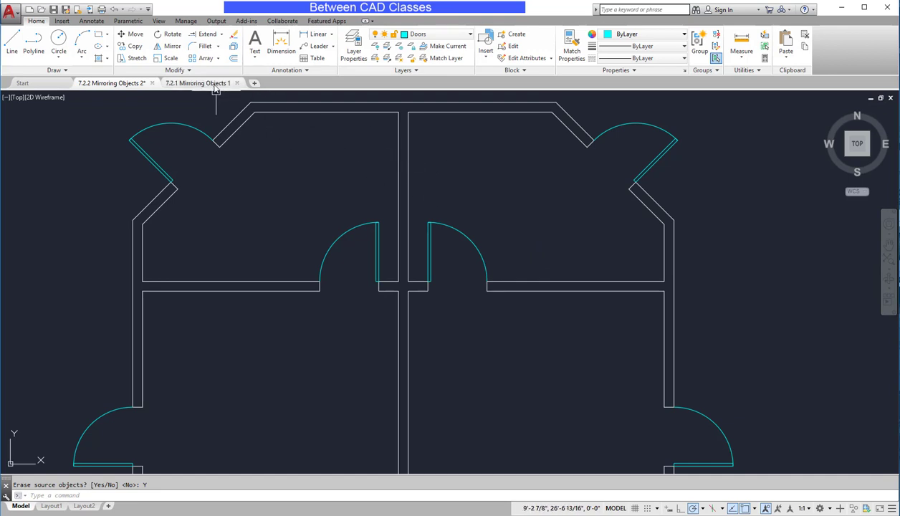
Switch to the '7.2.1 Mirroring Objects 1' drawing of a rectangle and circle
left_click(198, 83)
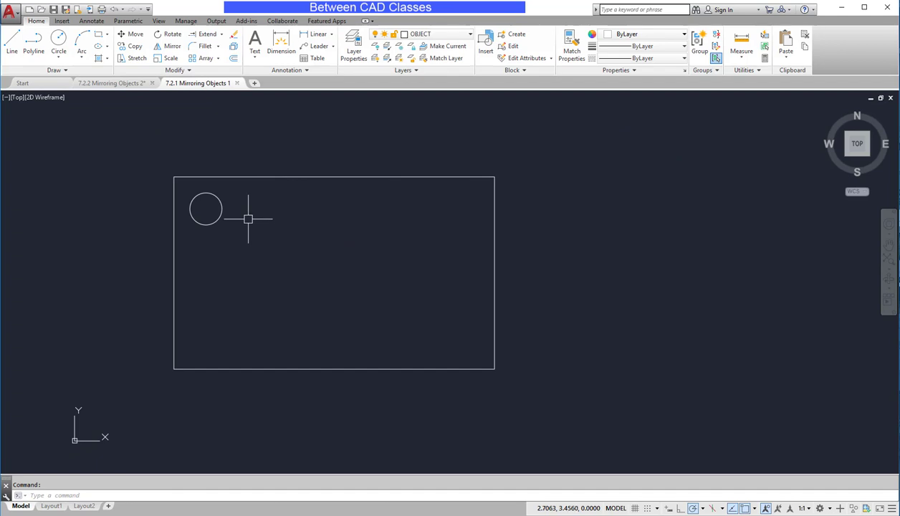
mouse_move(204, 339)
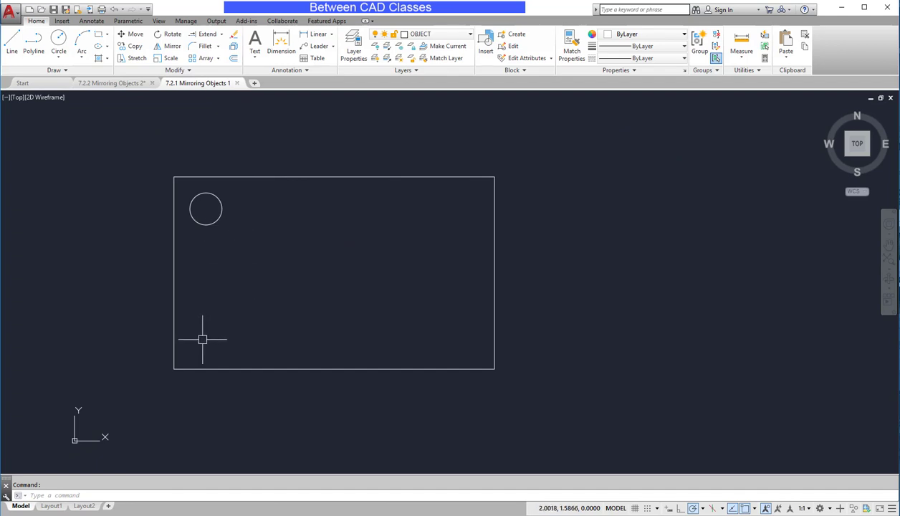
mouse_move(465, 192)
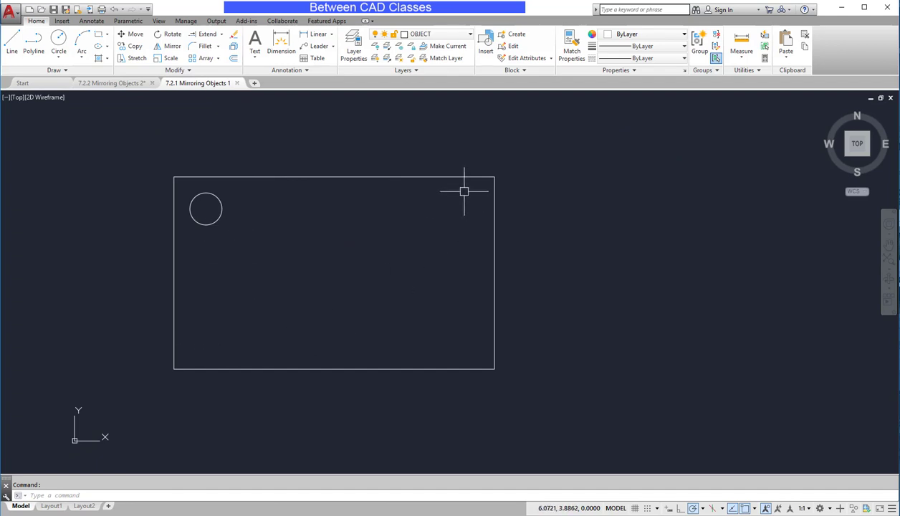
mouse_move(232, 230)
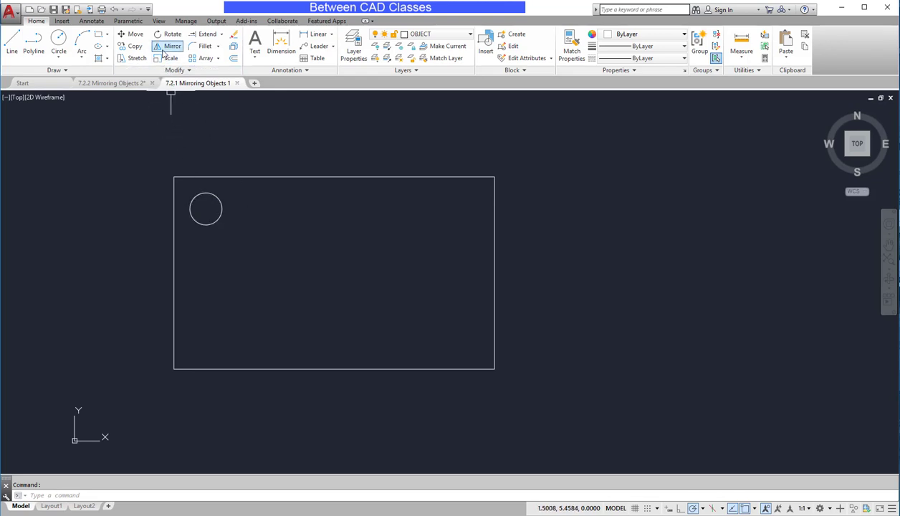
Mirror the top-left circle across the vertical centre line, then both top circles across the horizontal one
left_click(168, 46)
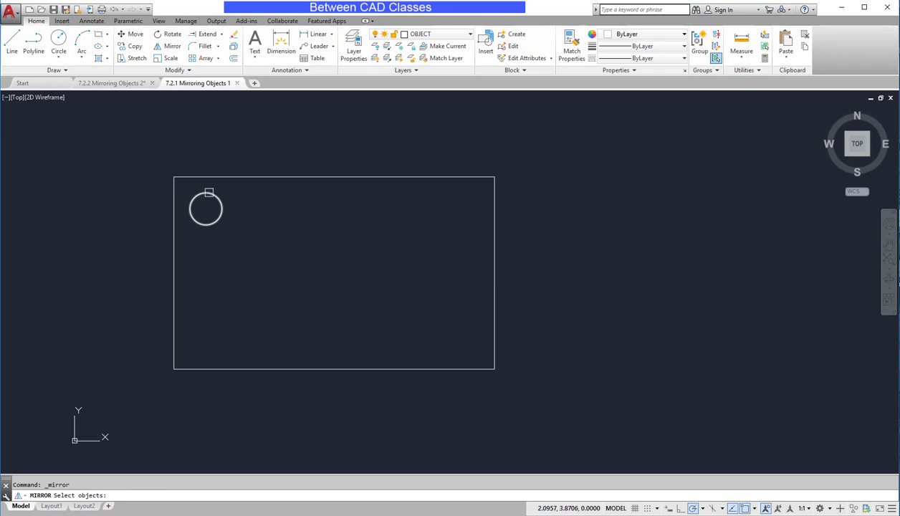
left_click(206, 208)
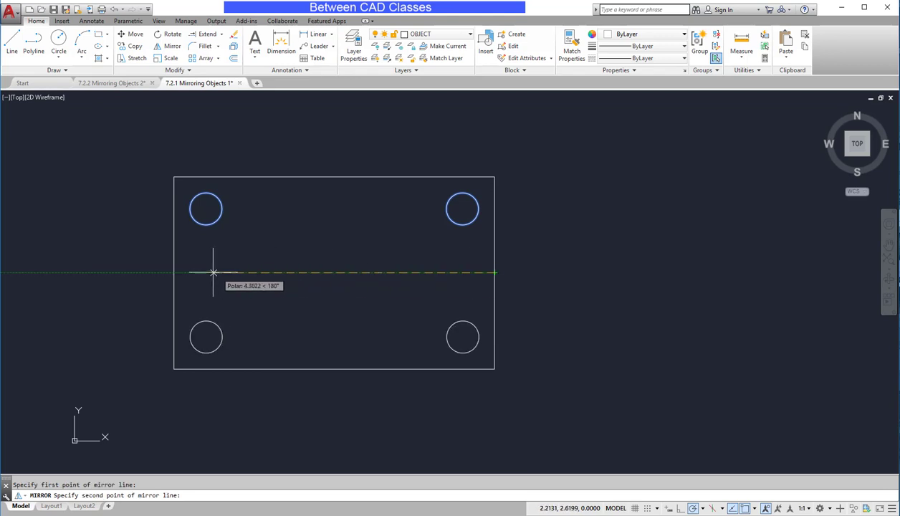
left_click(212, 272)
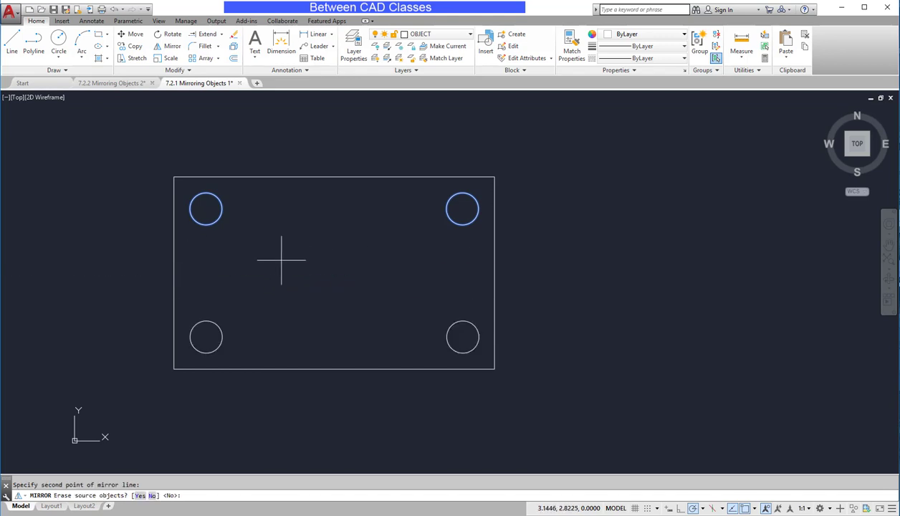